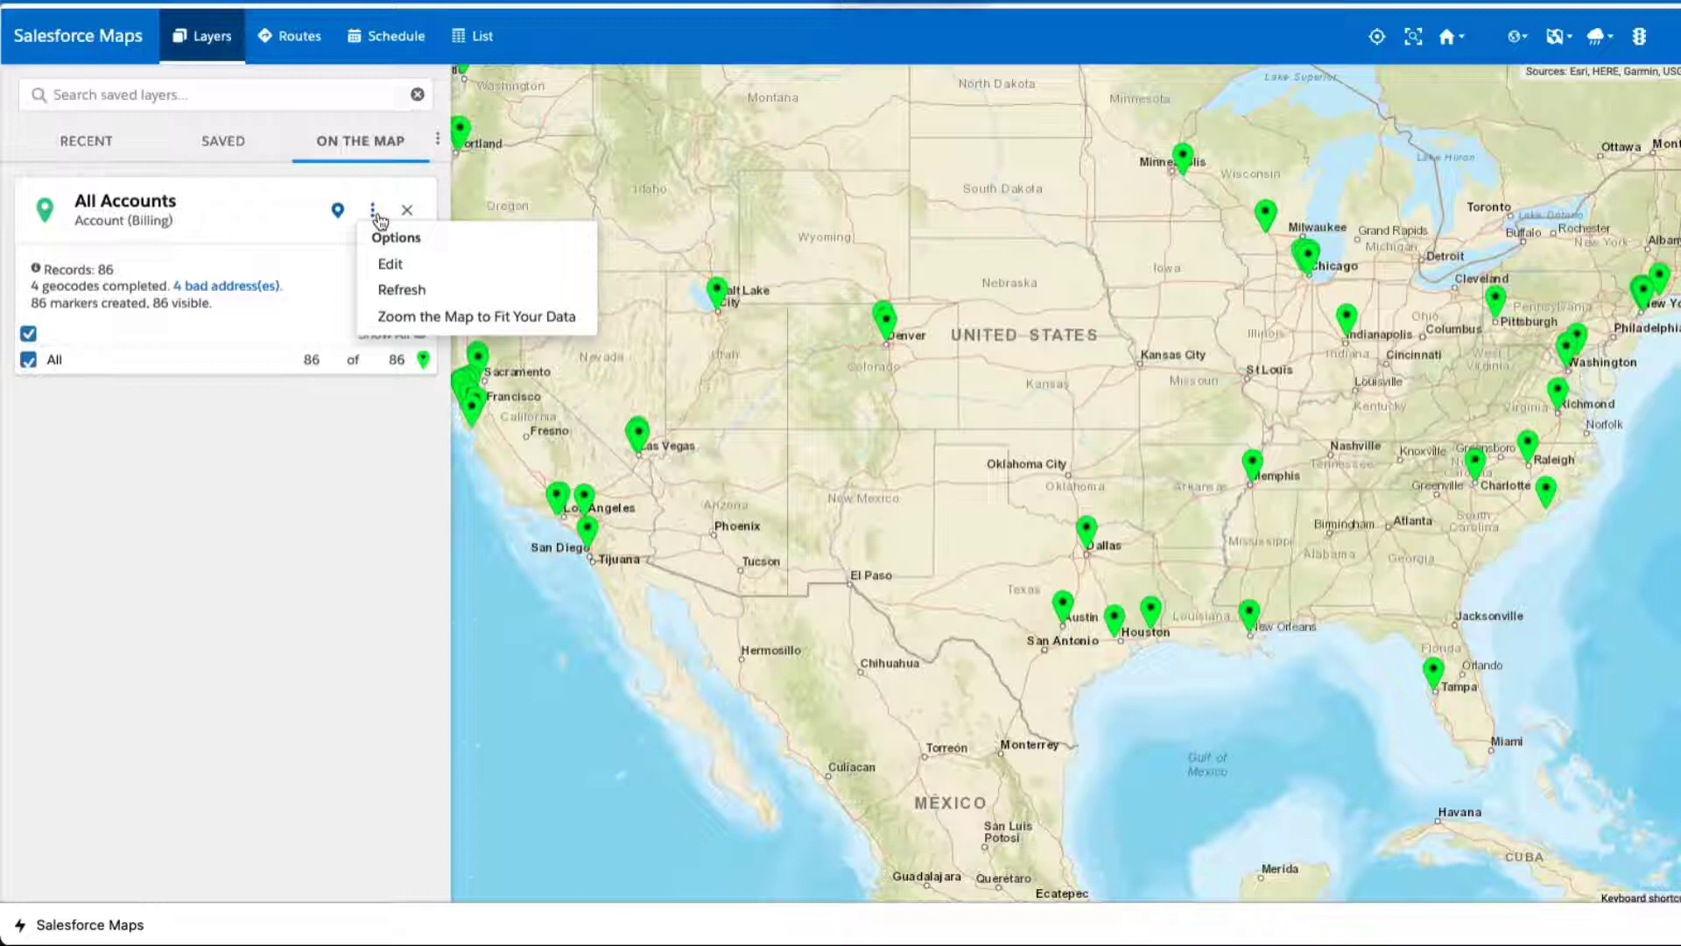
pyautogui.moveTo(386, 263)
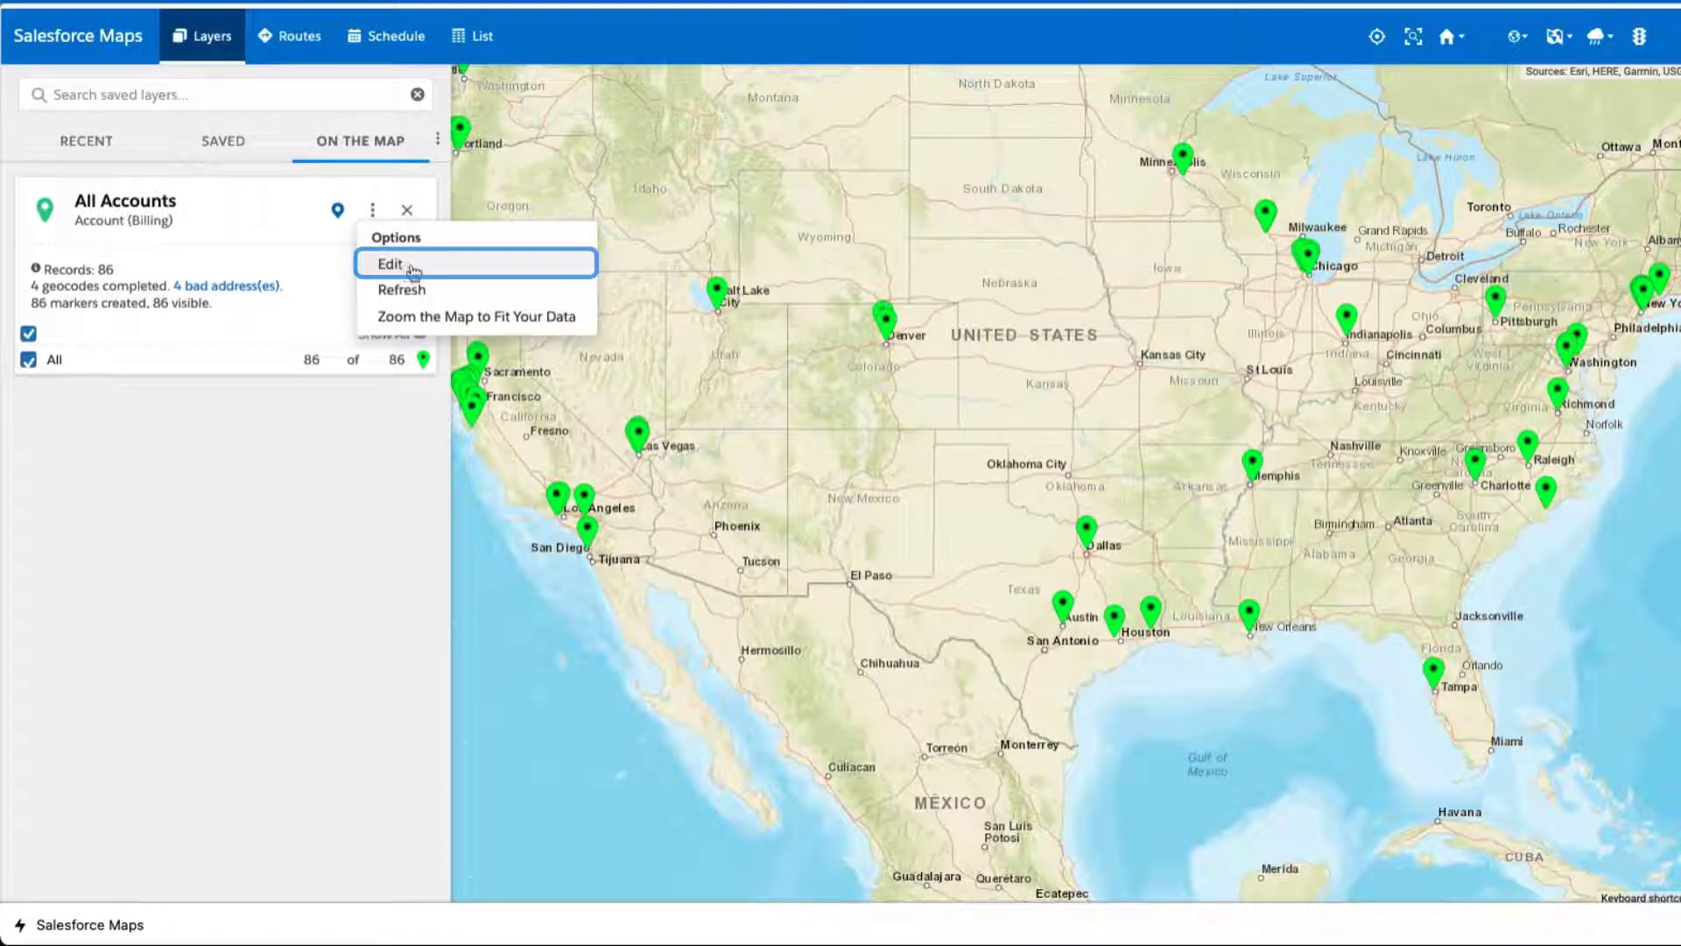
# Choose Edit from the All Accounts layer's options menu.
pyautogui.click(390, 263)
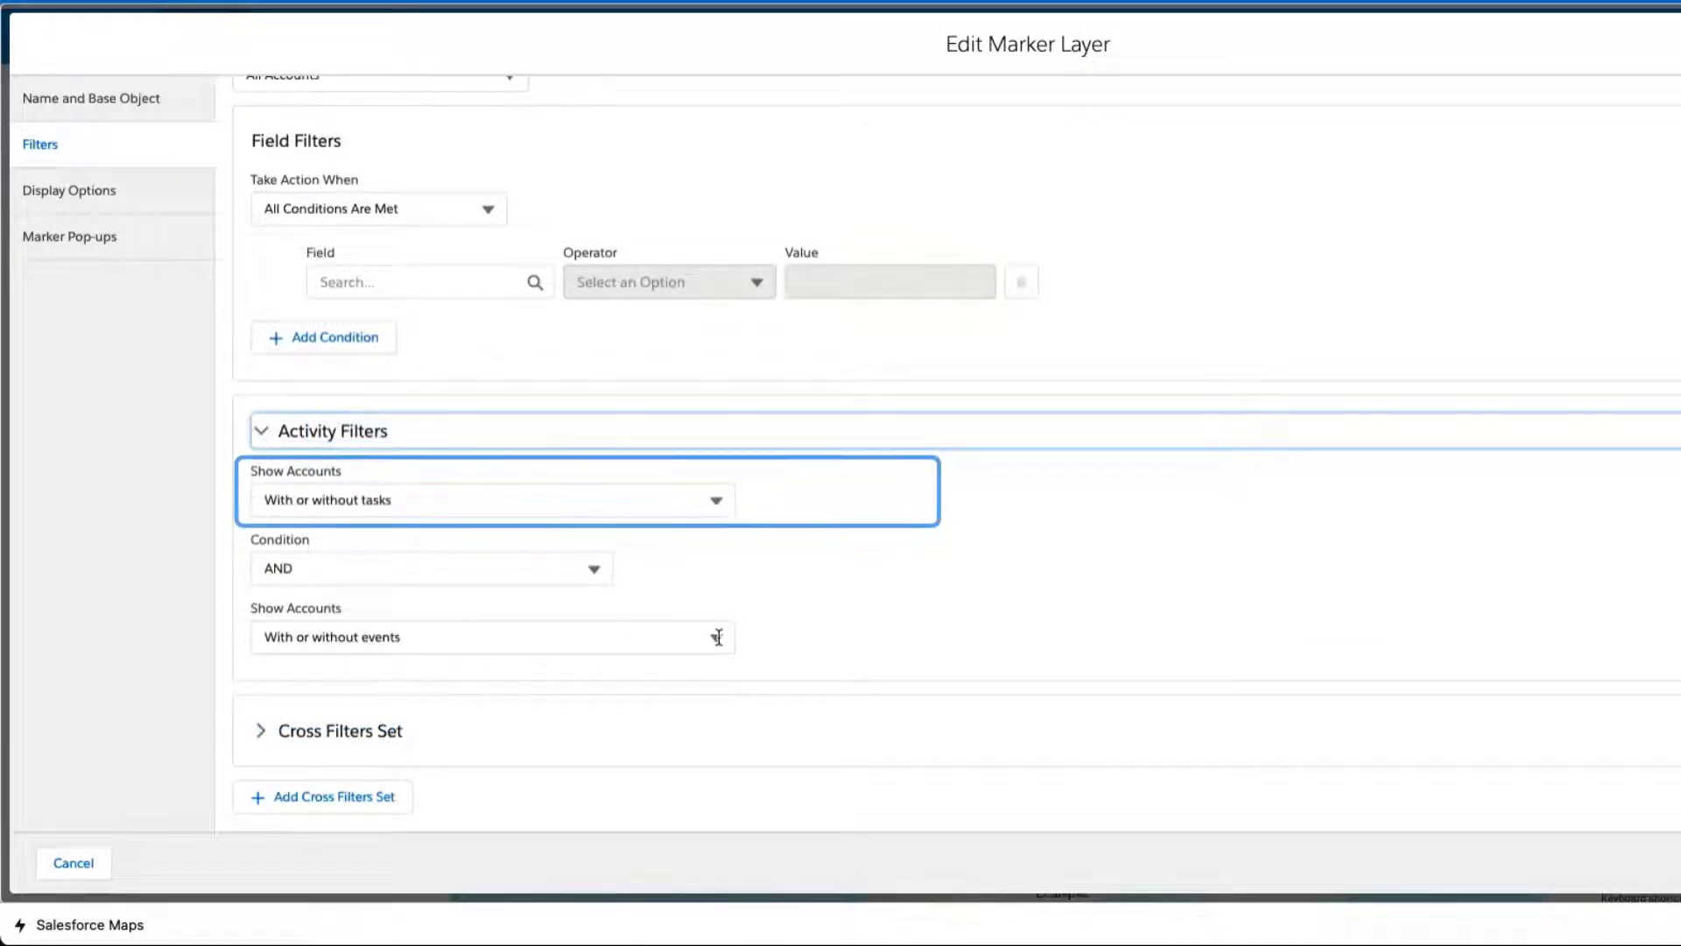
# Expand the events dropdown under Activity Filters, currently 'With or without events'.
pyautogui.click(493, 637)
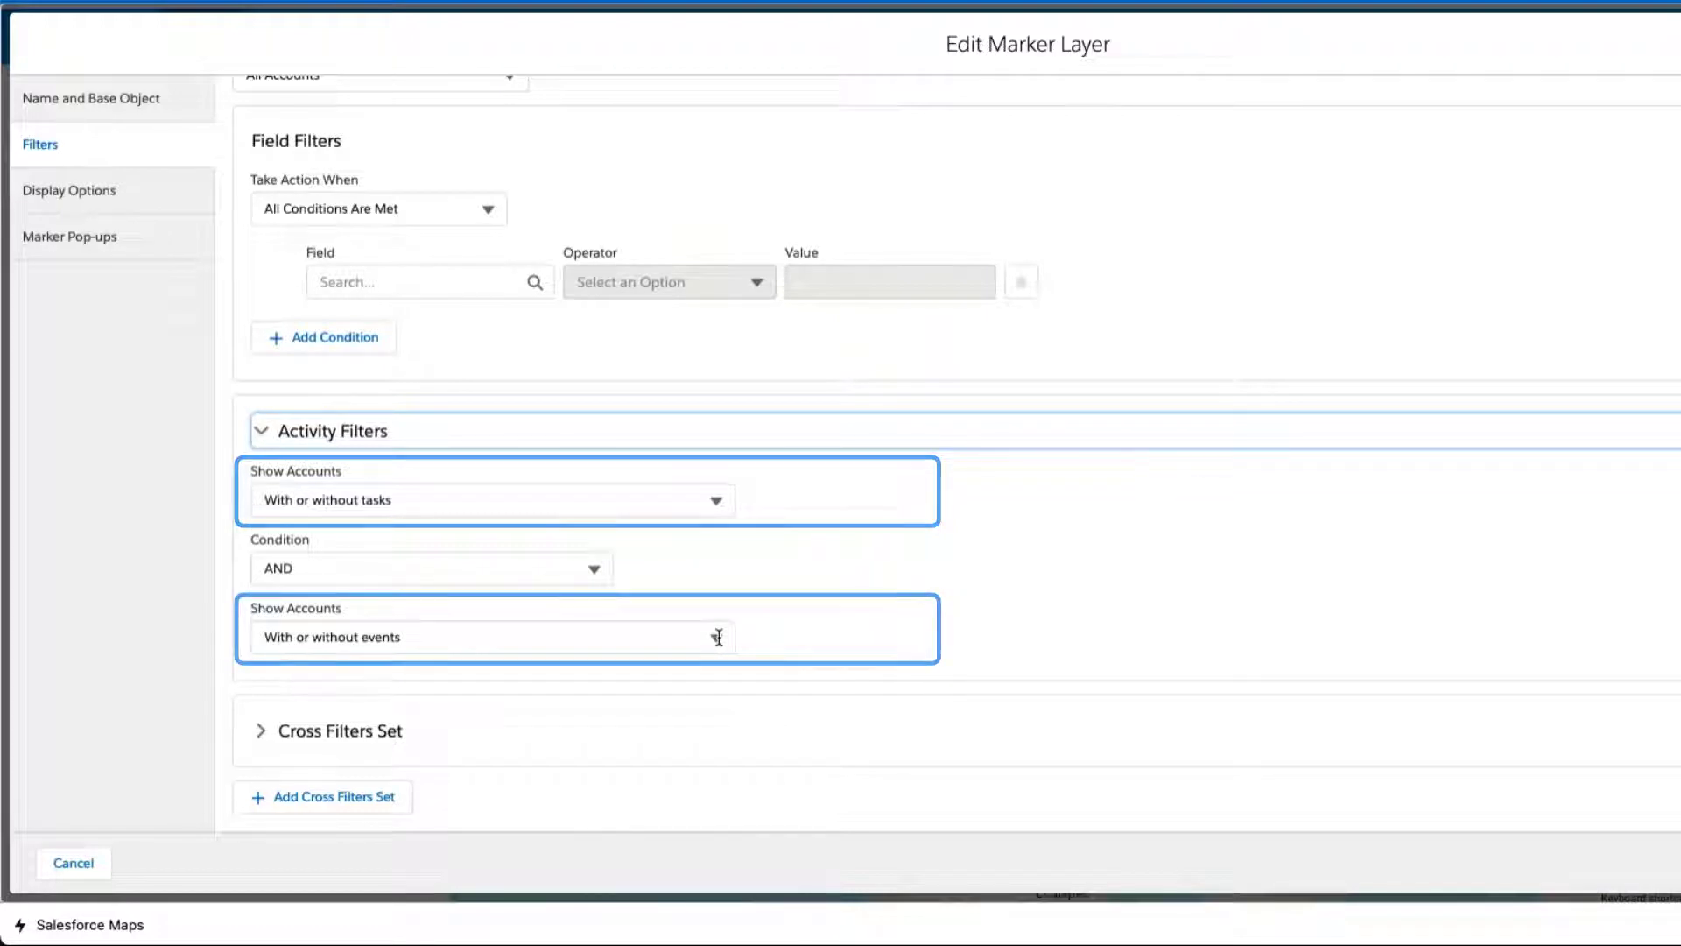
pyautogui.click(492, 636)
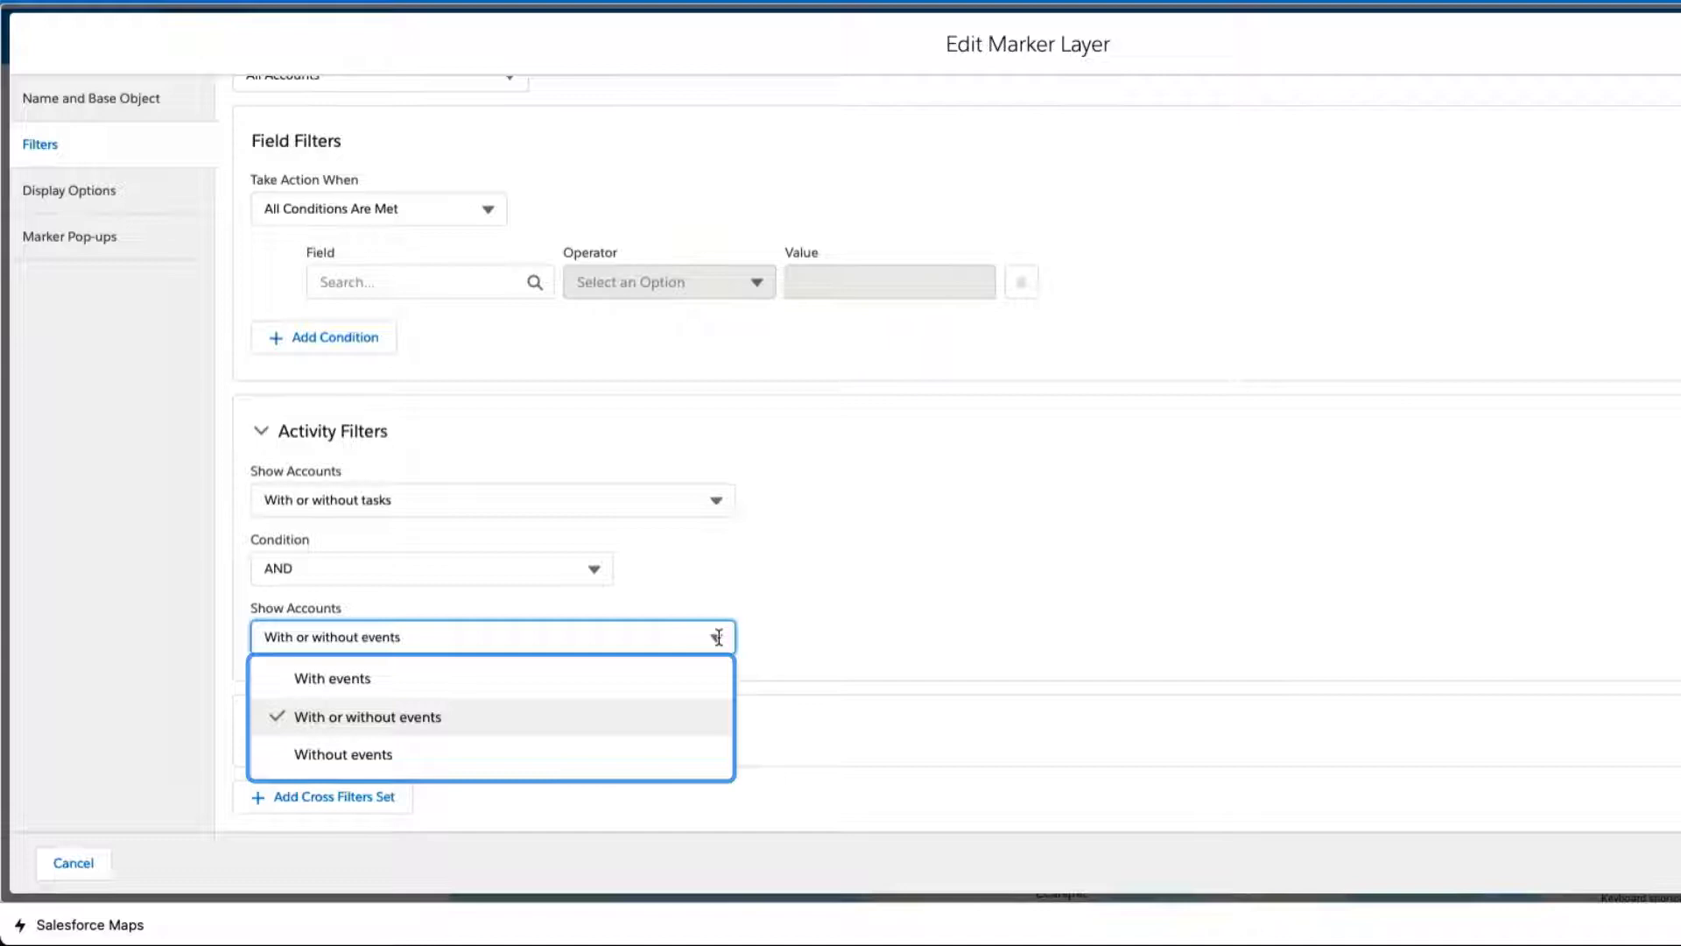
# Choose 'Without events' and a Literal date type, then browse the relative date list.
pyautogui.click(342, 754)
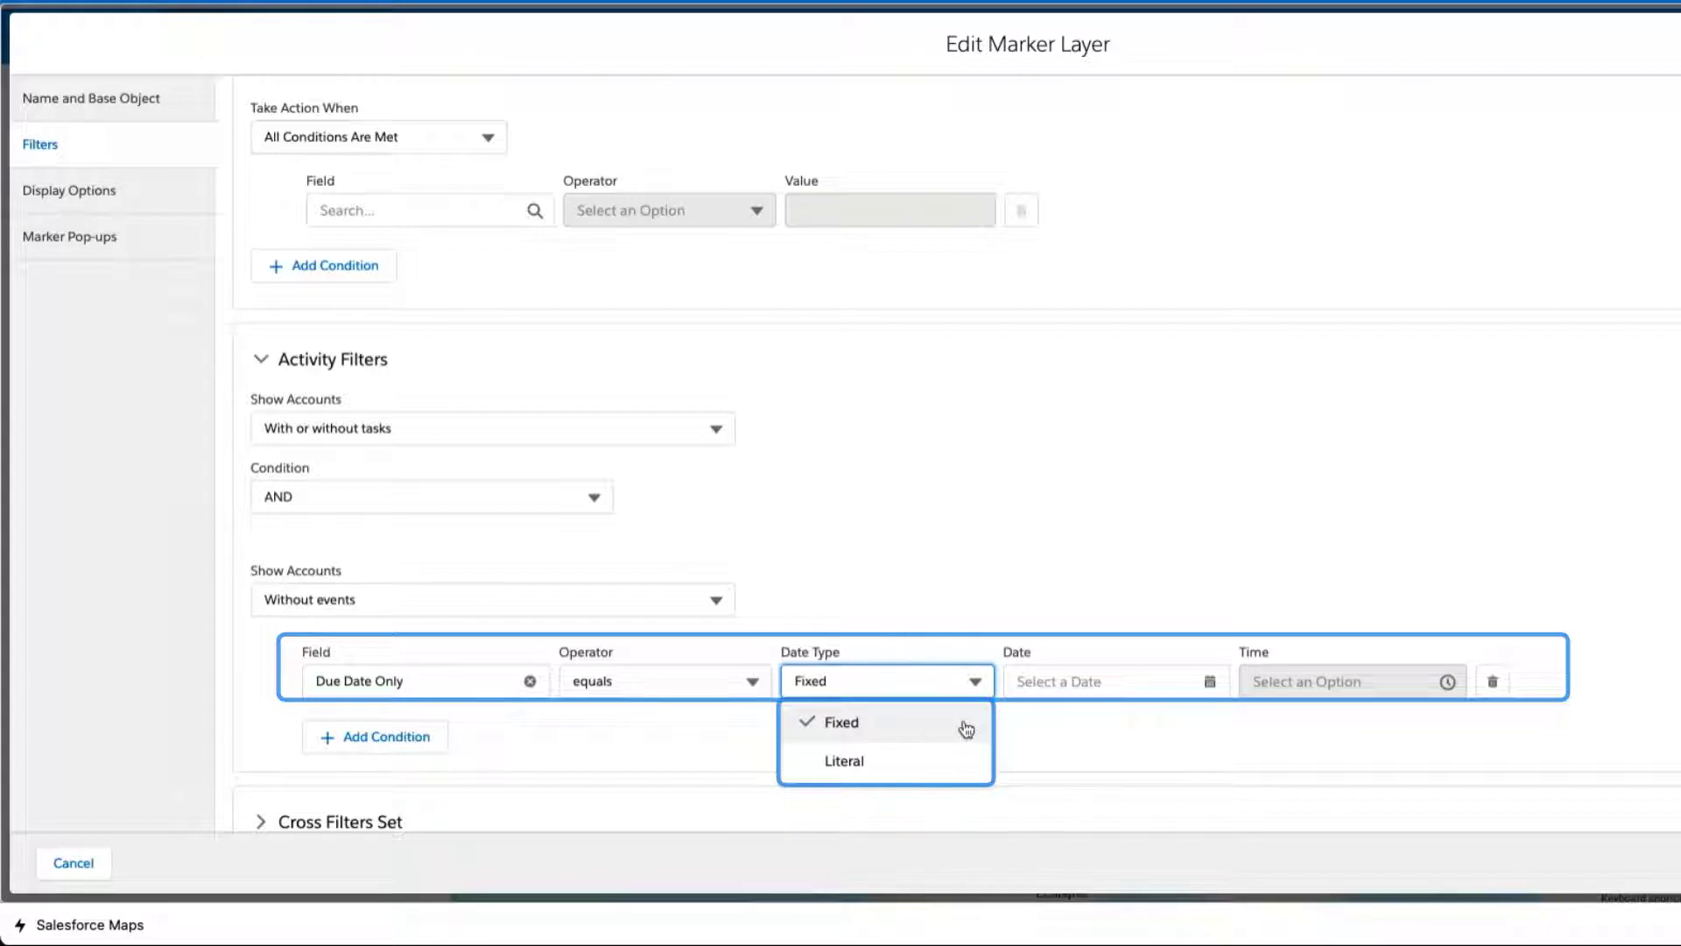
pyautogui.click(843, 761)
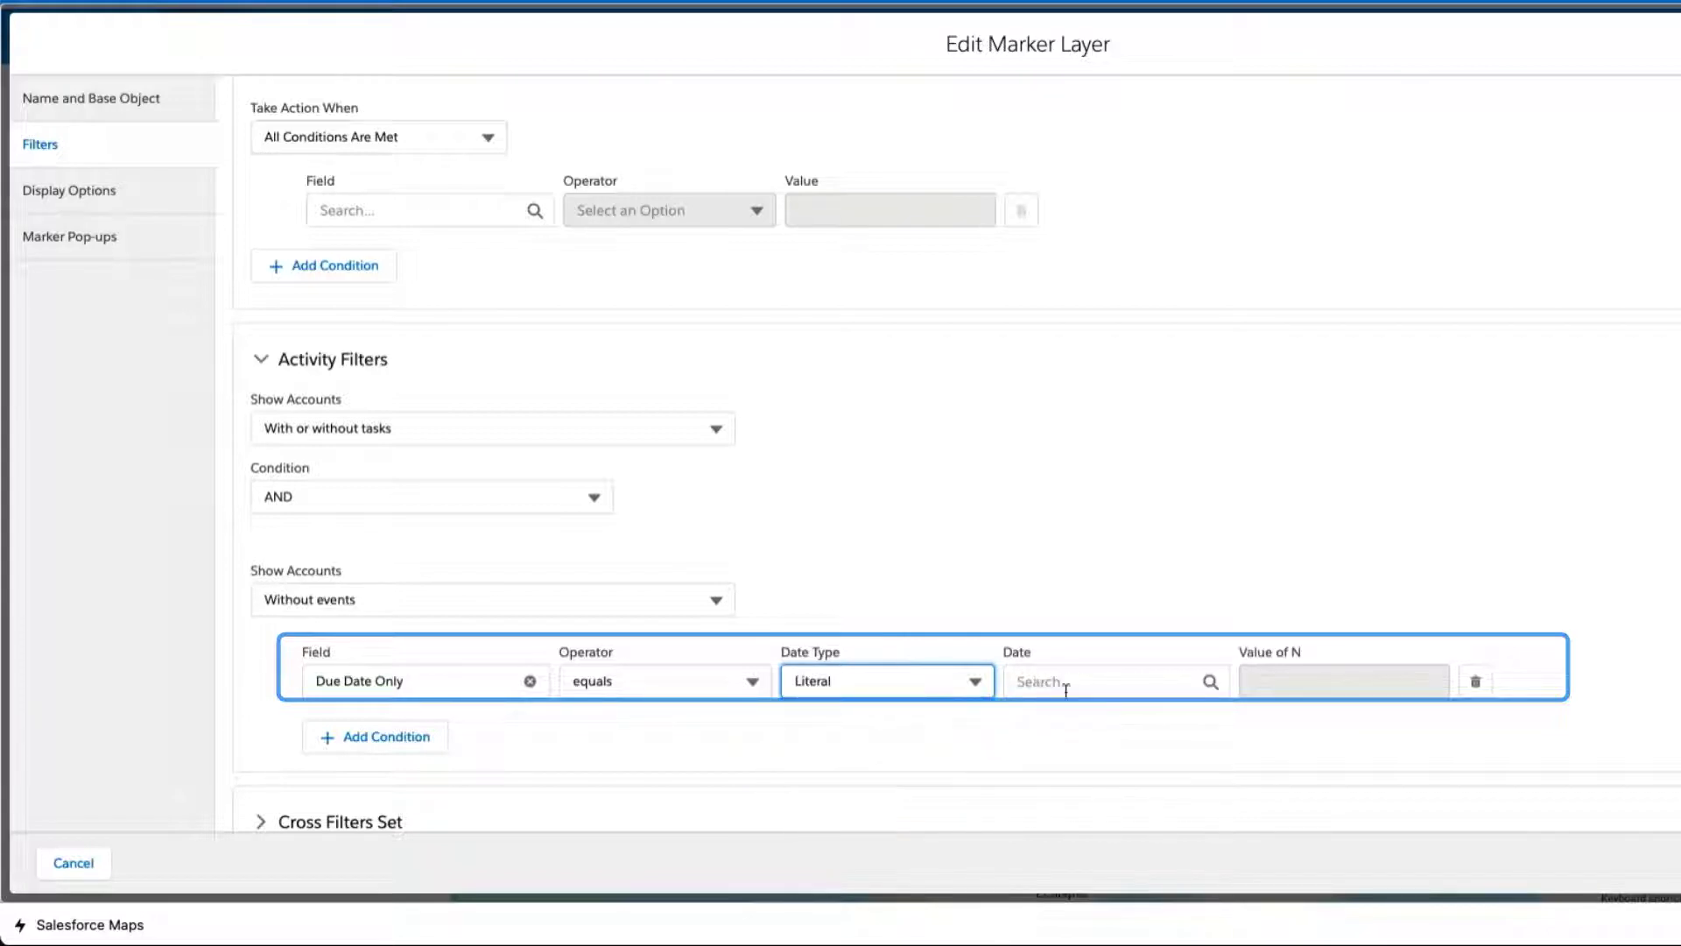
pyautogui.click(1104, 681)
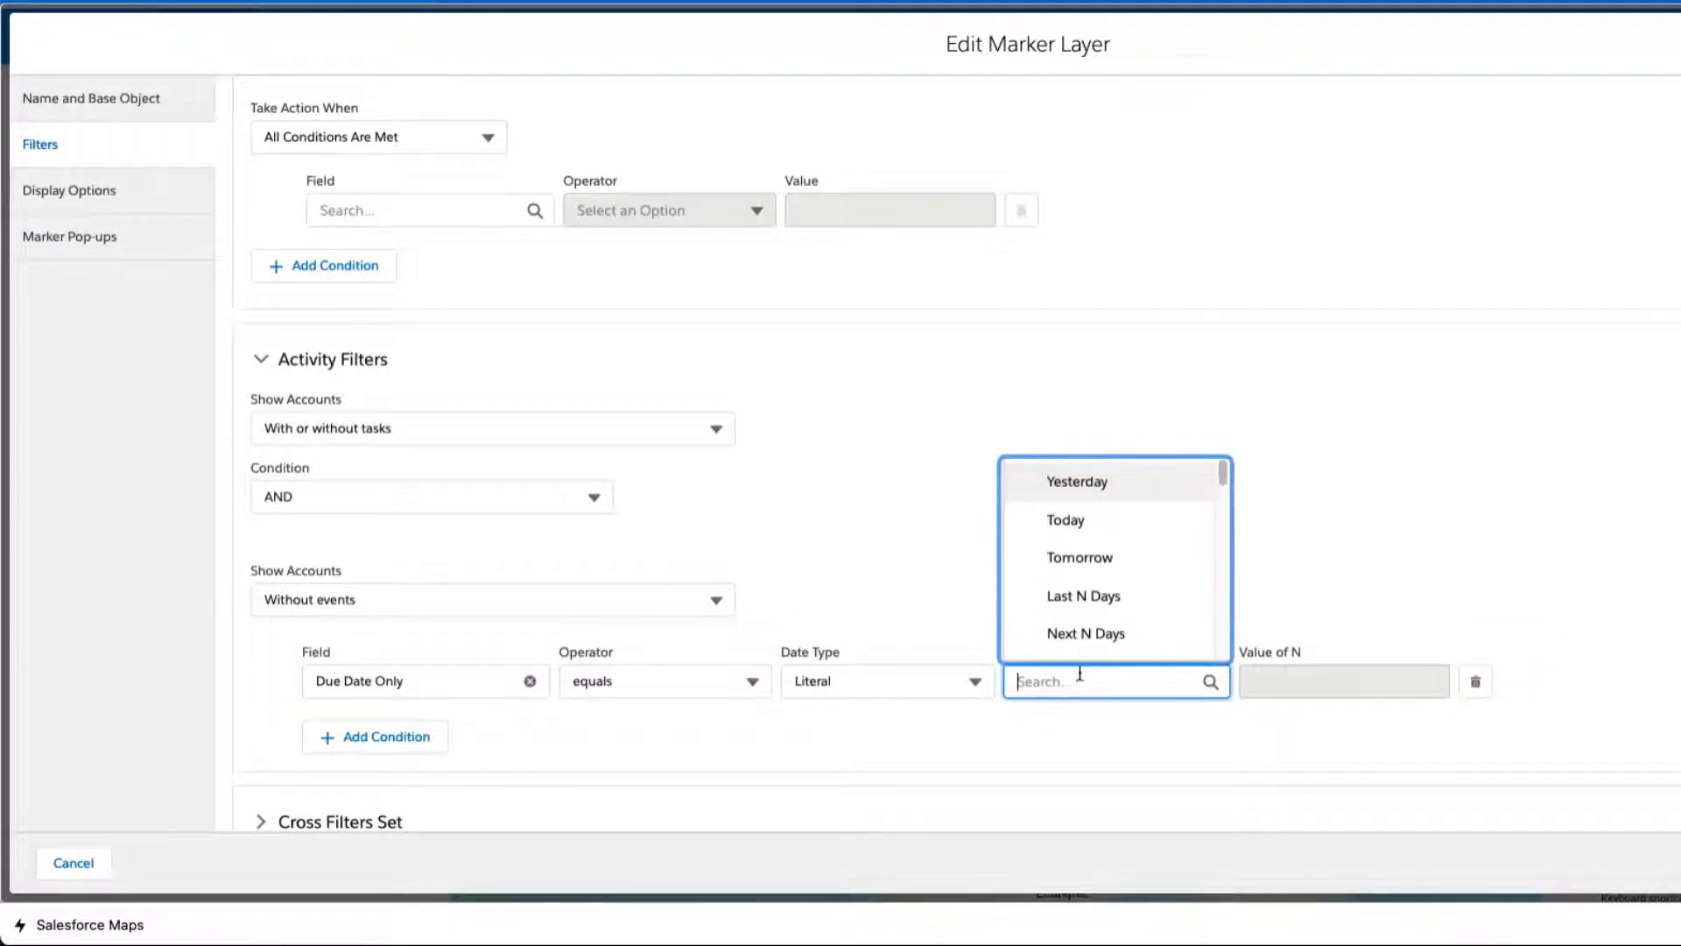
pyautogui.scroll(-3)
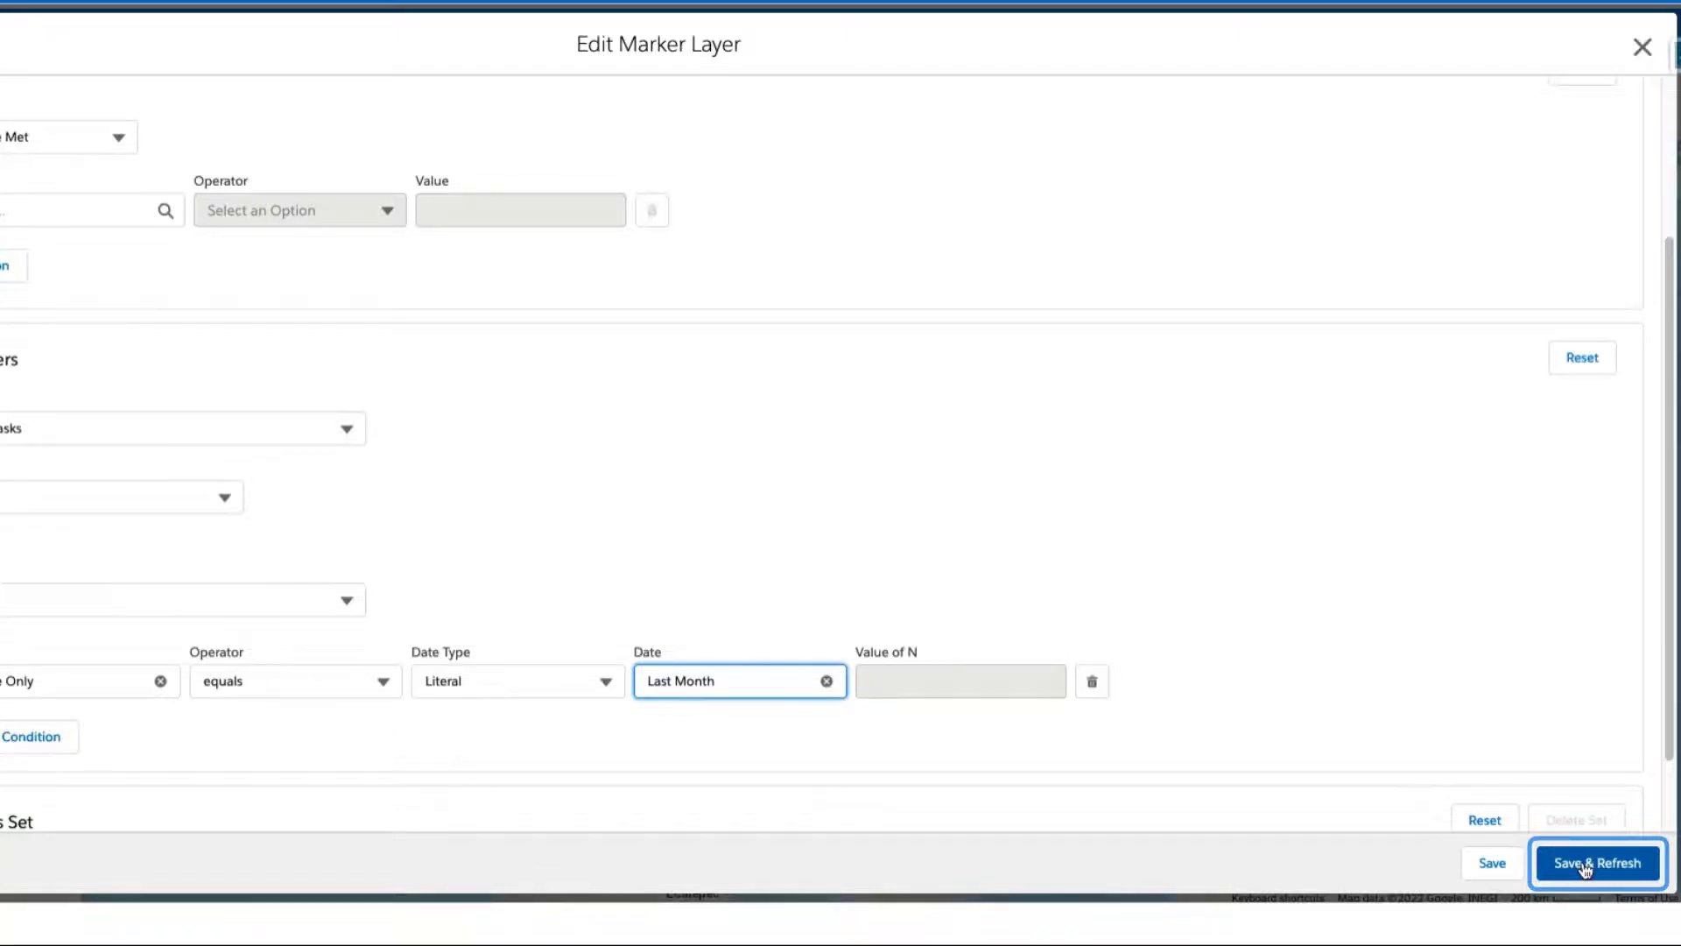
# Save and refresh the layer with due date Last Month, leaving 9 markers.
pyautogui.click(1591, 862)
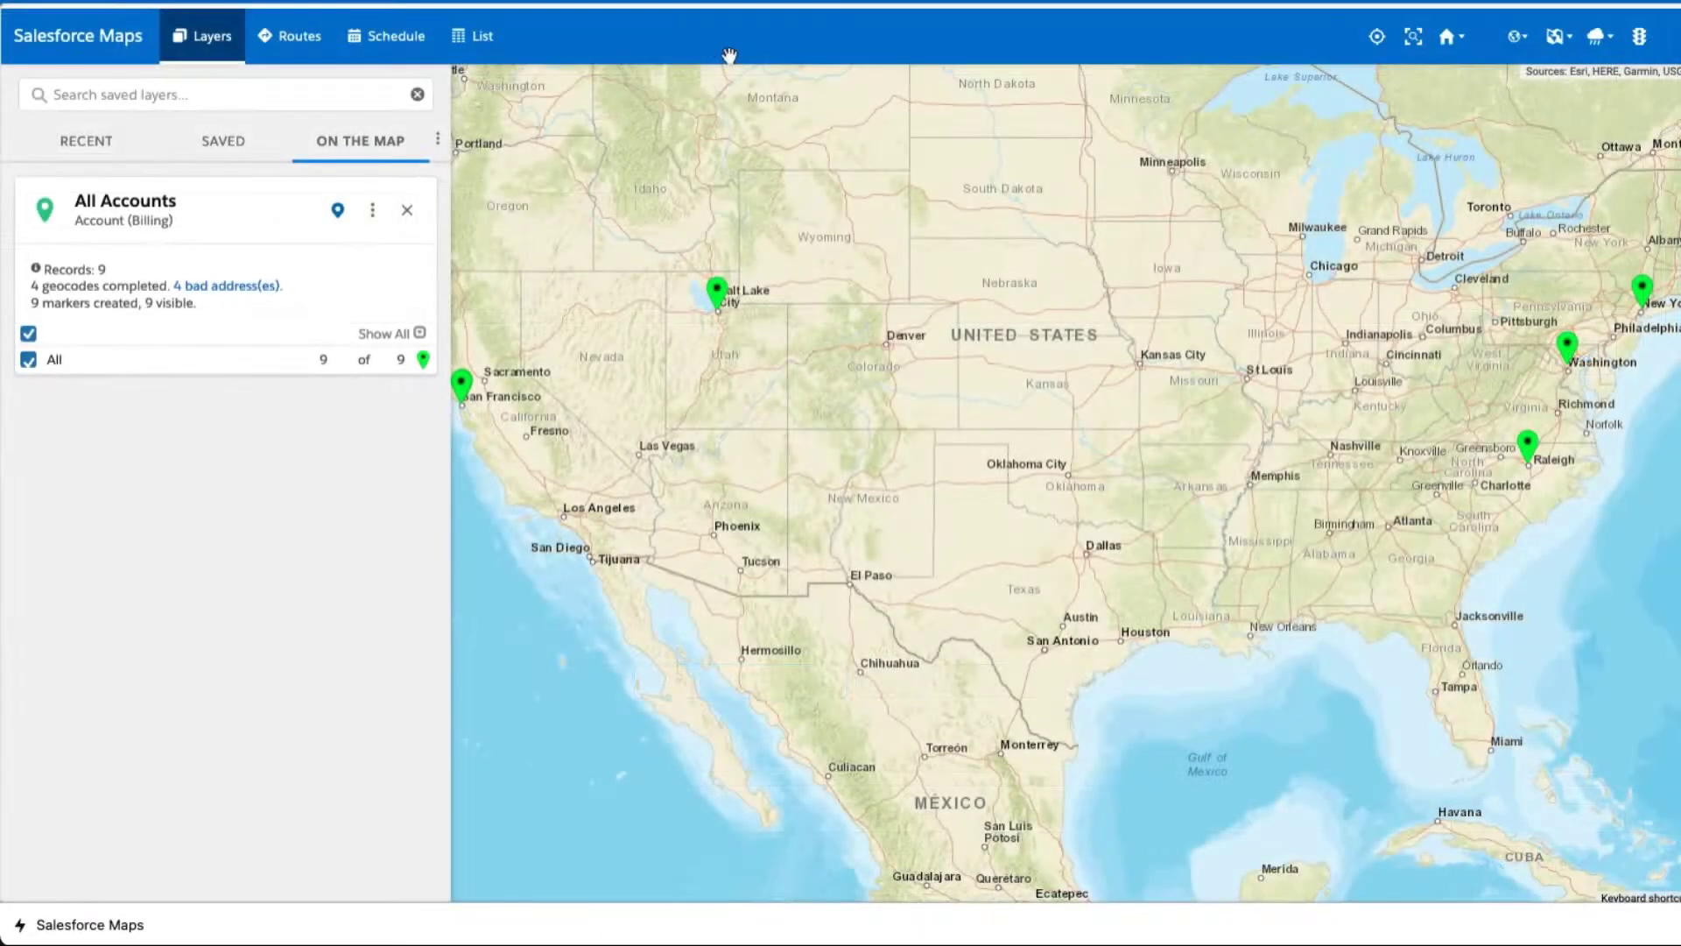